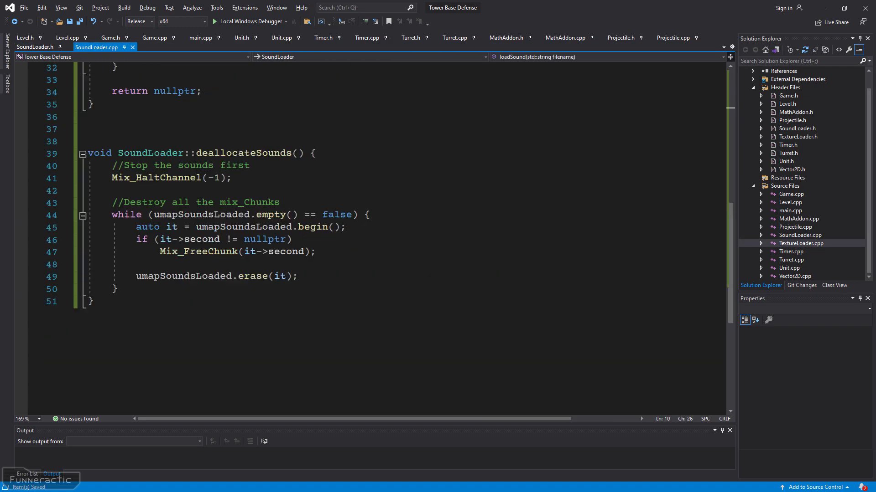
Preview Turret.h and Turret.cpp sound code, then run the game with Local Windows Debugger.
{"action": "left_click", "coordinate": [216, 21]}
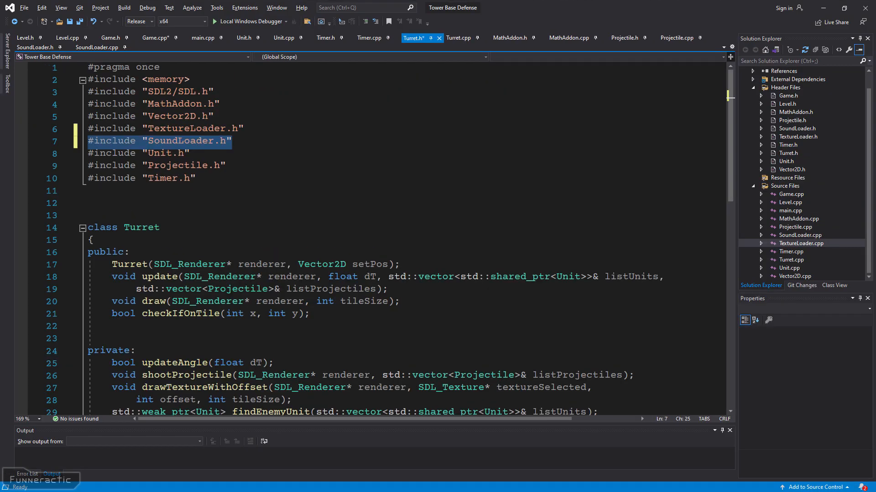
{"action": "left_click", "coordinate": [458, 38]}
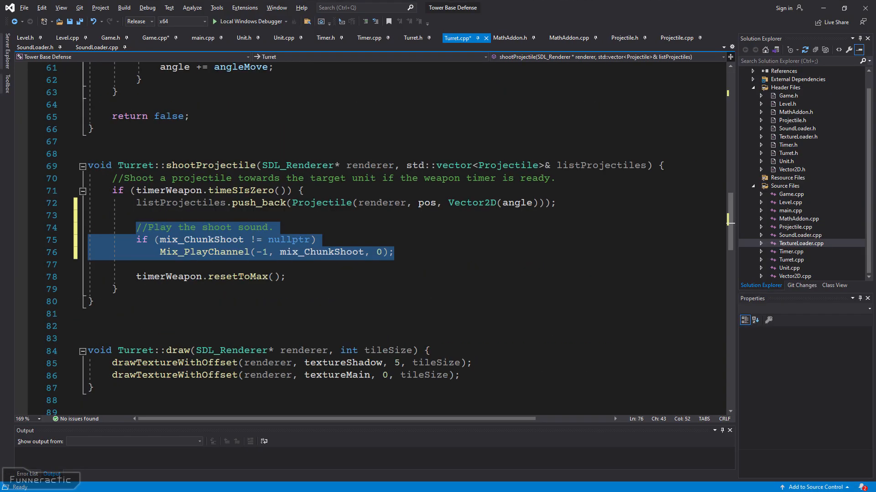
{"action": "left_click", "coordinate": [213, 21]}
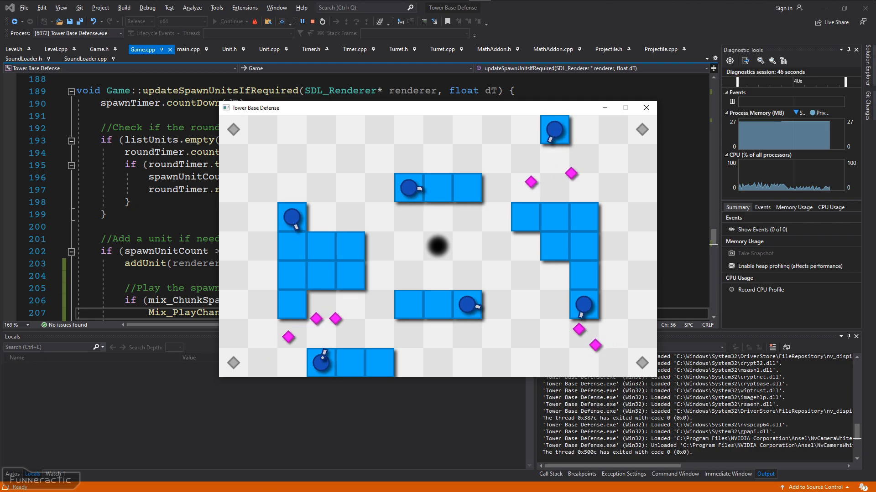
{"action": "left_click", "coordinate": [321, 21]}
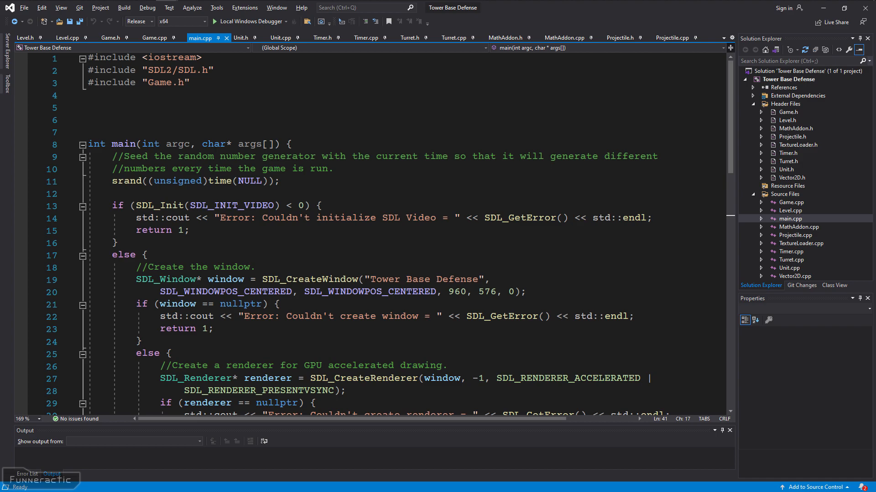
Add #include "SDL2_mixer/SDL_mixer.h" to main.cpp and initialize SDL audio with Mix_OpenAudio.
{"action": "type", "text": "#include \"SDL2_mixer/SDL_mixer.h\""}
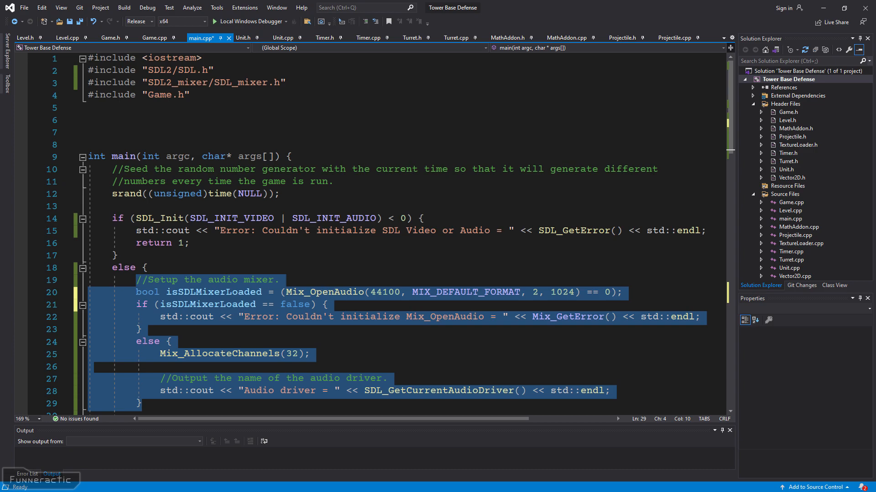
{"action": "scroll", "scroll_direction": "down", "scroll_amount": 3}
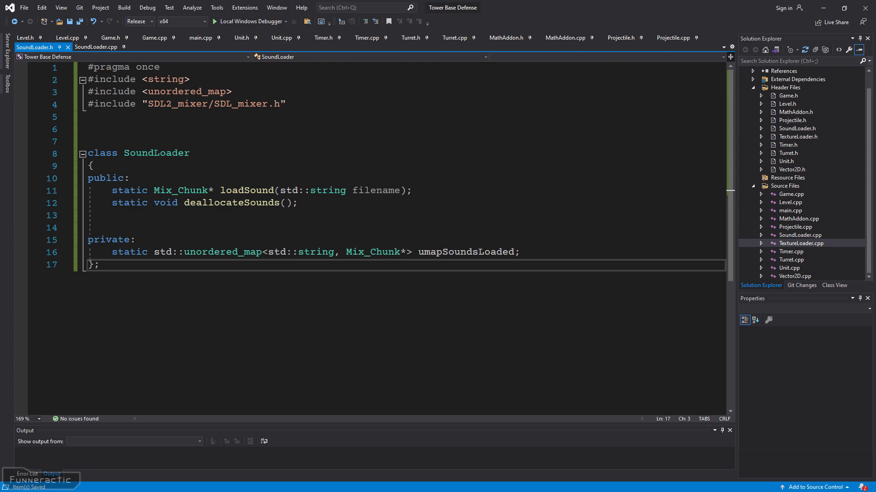
Write loadSound and deallocateSounds in SoundLoader.cpp and call deallocateSounds in the Game destructor.
{"action": "left_click", "coordinate": [96, 47]}
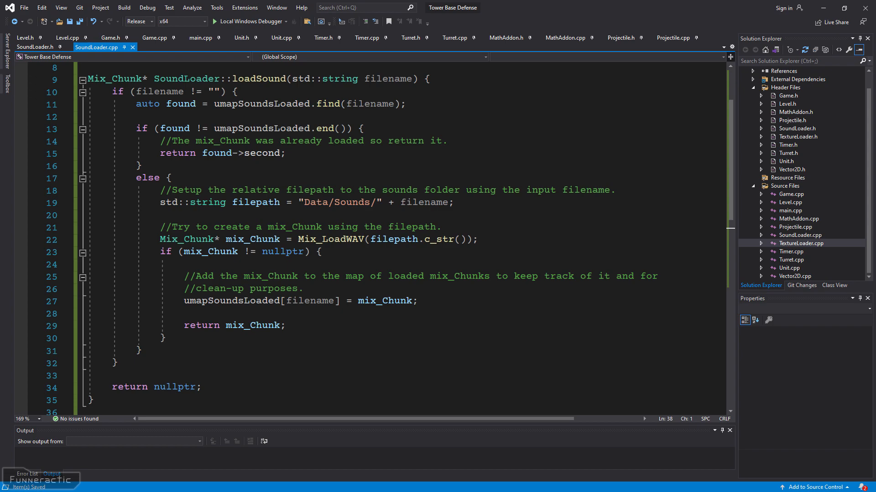
{"action": "scroll", "scroll_direction": "down", "scroll_amount": 3}
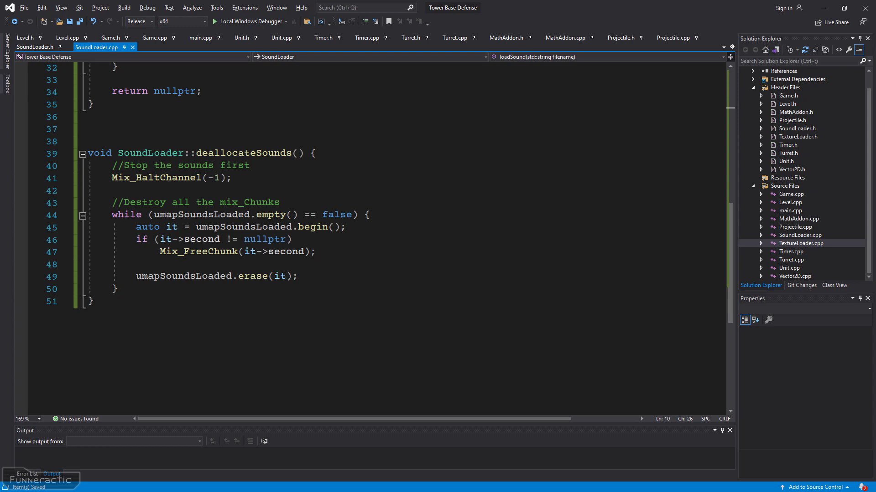
{"action": "left_click", "coordinate": [153, 37]}
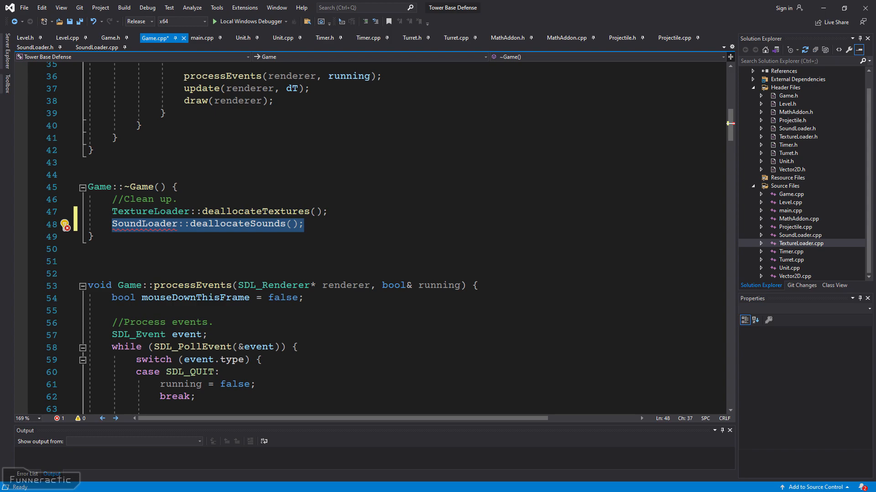
Add #include "SoundLoader.h" to Turret.h below the TextureLoader include.
{"action": "left_click", "coordinate": [411, 38]}
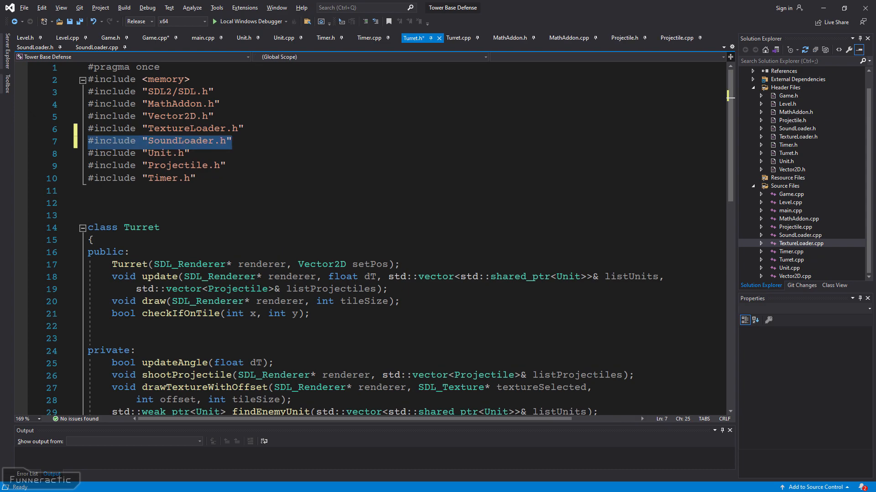
Add mix_ChunkShoot to Turret, load Turret Shoot.ogg, play it in shootProjectile, and test the game.
{"action": "scroll", "scroll_direction": "down", "scroll_amount": 3}
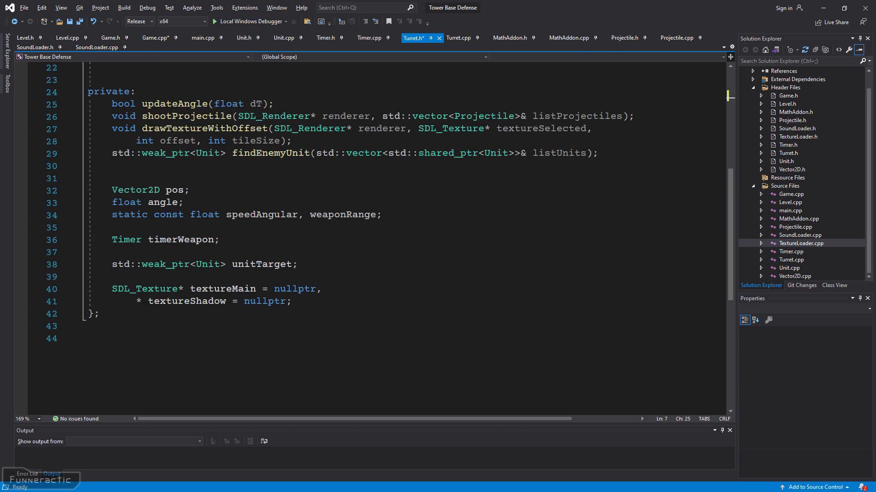
{"action": "type", "text": "Mix_Chunk* mix_ChunkShoot = nullptr;"}
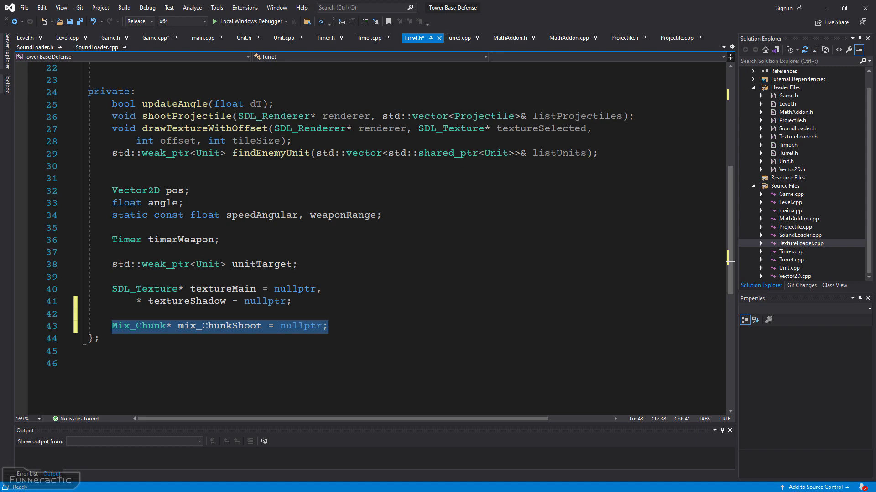
{"action": "left_click", "coordinate": [459, 38]}
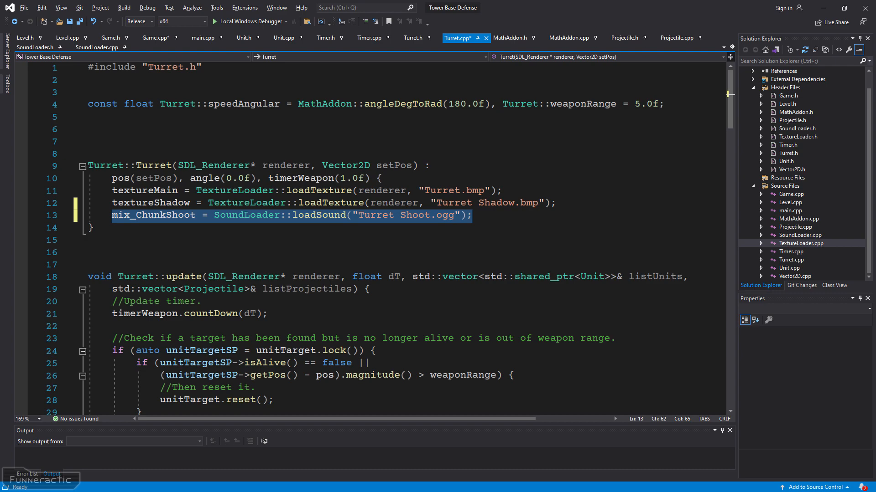
{"action": "scroll", "scroll_direction": "down", "scroll_amount": 3}
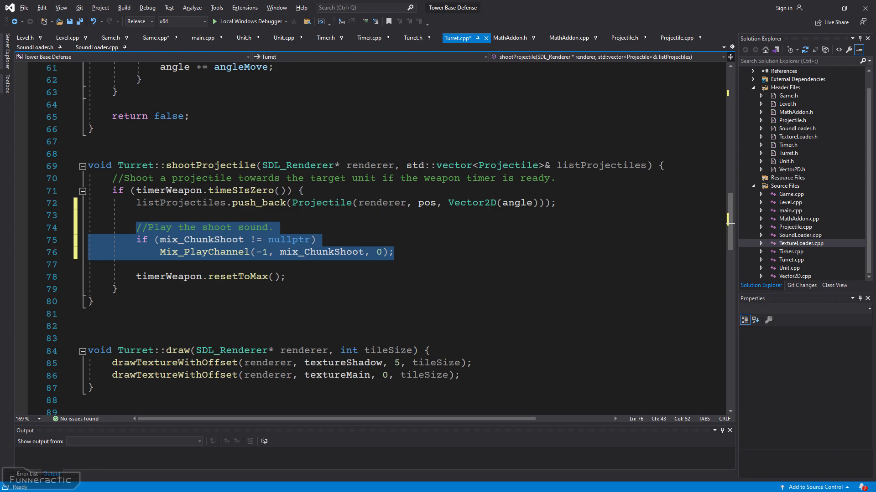
{"action": "left_click", "coordinate": [215, 21]}
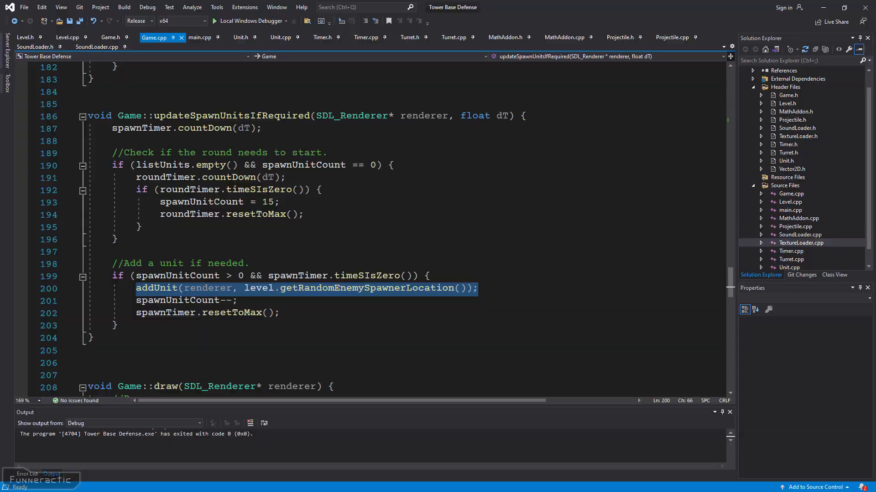
Show the private member variables at the bottom of the Game class in Game.h.
{"action": "left_click", "coordinate": [109, 37]}
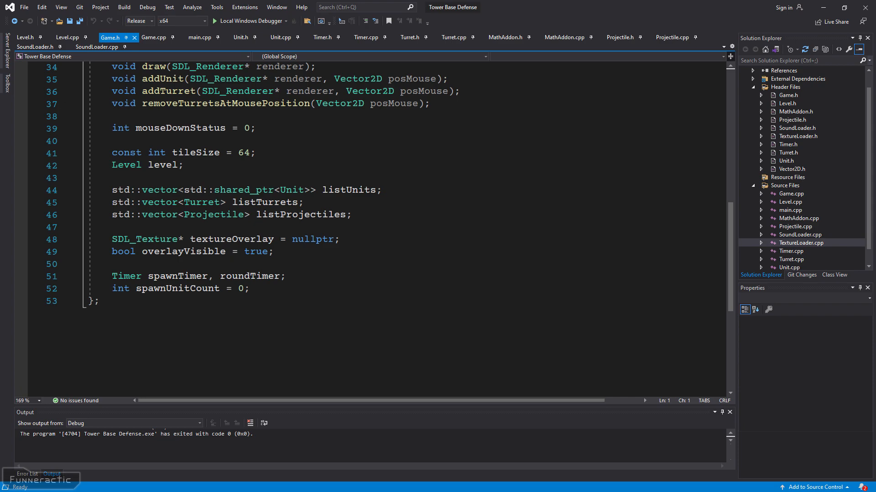
Add mix_ChunkSpawnUnit to Game, load Spawn Unit.ogg, and play it after addUnit when units spawn.
{"action": "type", "text": "Mix_Chunk* mix_ChunkSpawnUnit = nullptr;"}
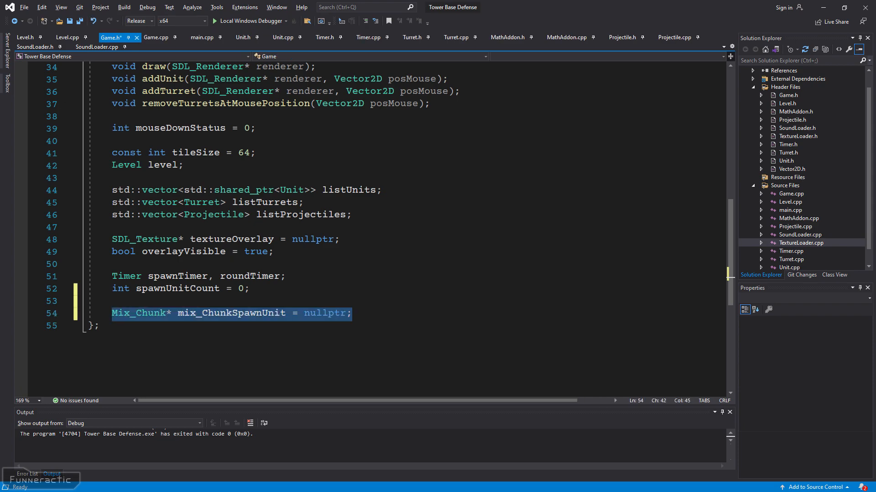
{"action": "left_click", "coordinate": [155, 37]}
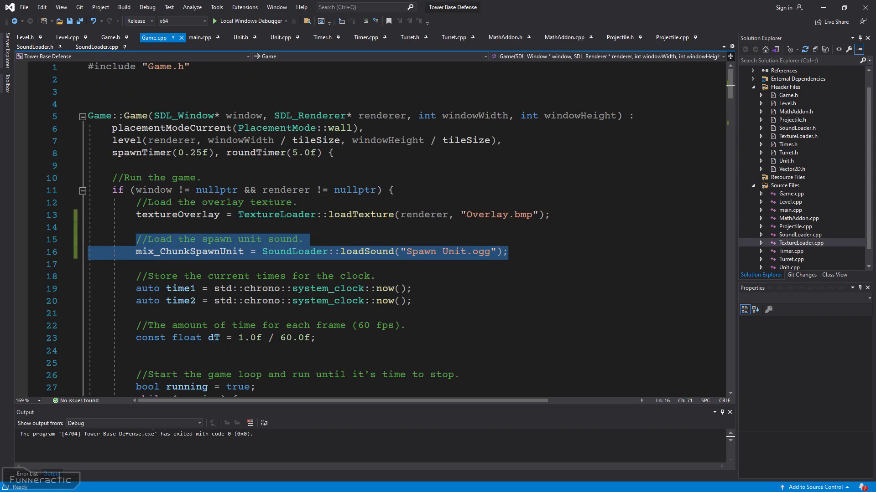
{"action": "scroll", "scroll_direction": "down", "scroll_amount": 3}
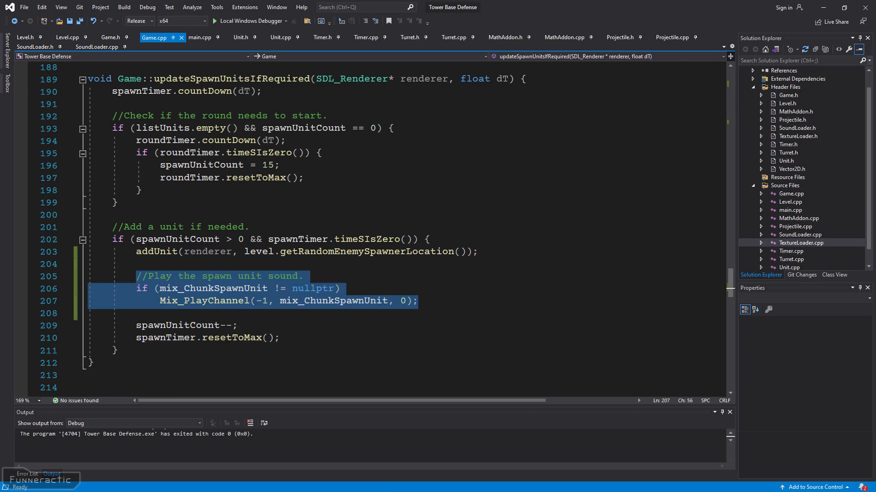
{"action": "left_click", "coordinate": [221, 21]}
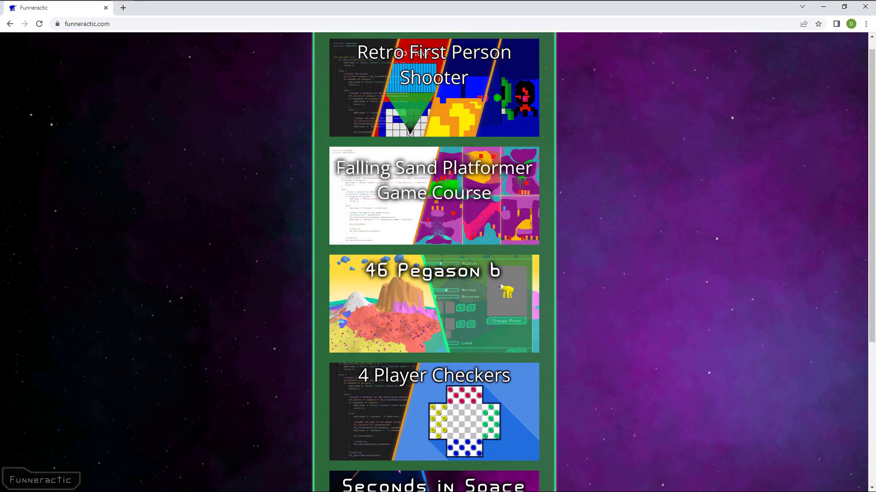
Go to the Falling Sand Platformer Game Course page on funneractic.com.
{"action": "left_click", "coordinate": [432, 195]}
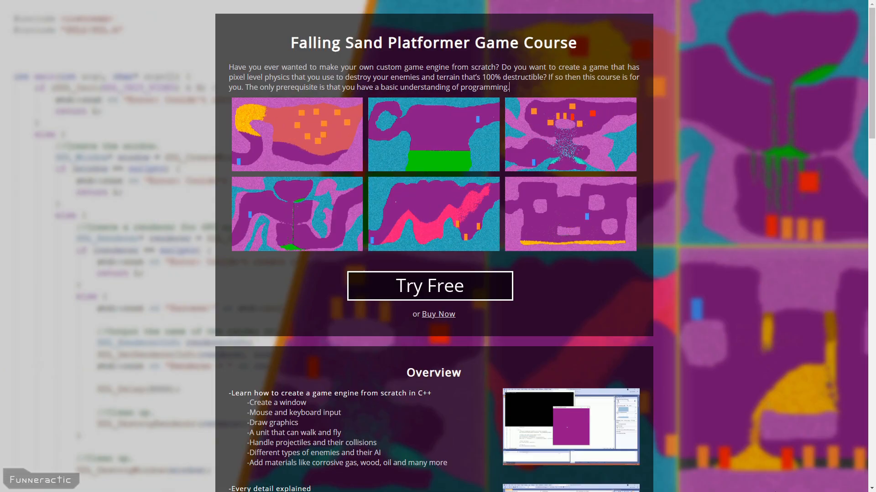